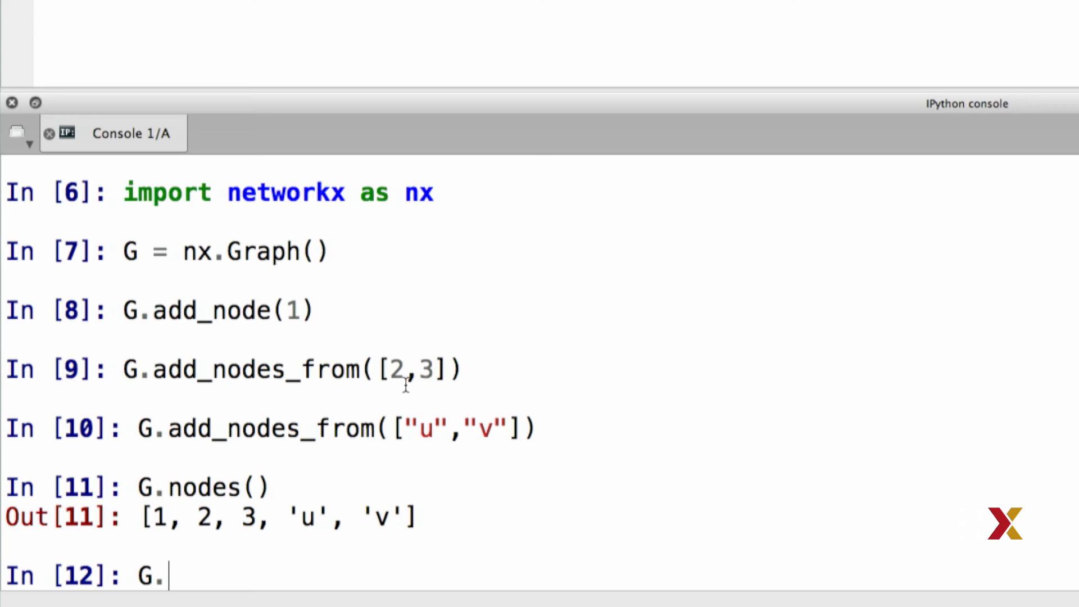
Add edges 1–2 and 'u'–'v' to graph G with G.add_edge
{"action": "type", "text": "add_edge("}
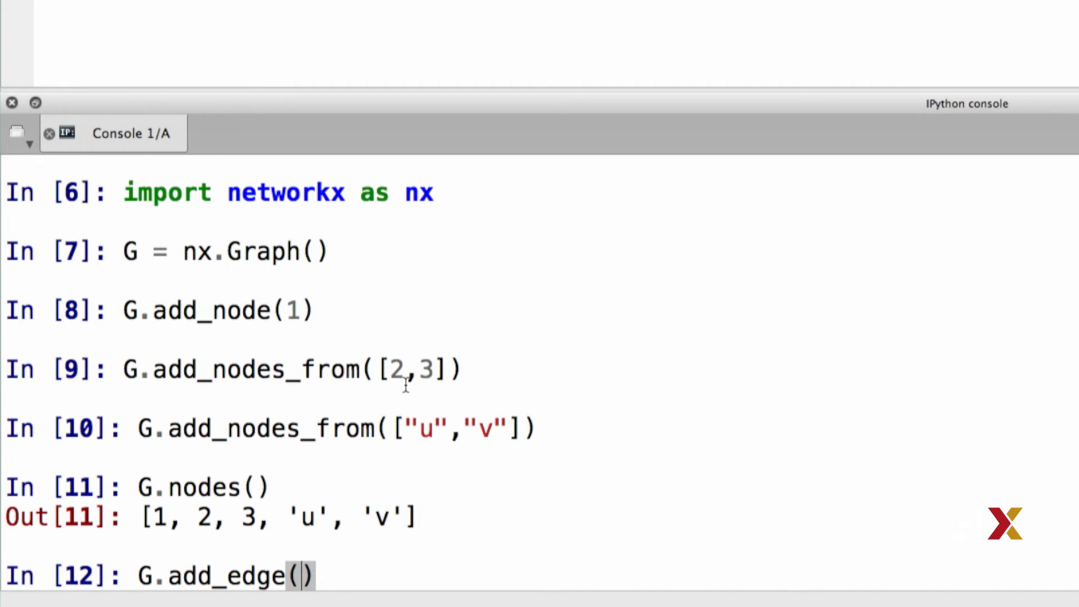
{"action": "type", "text": "1,"}
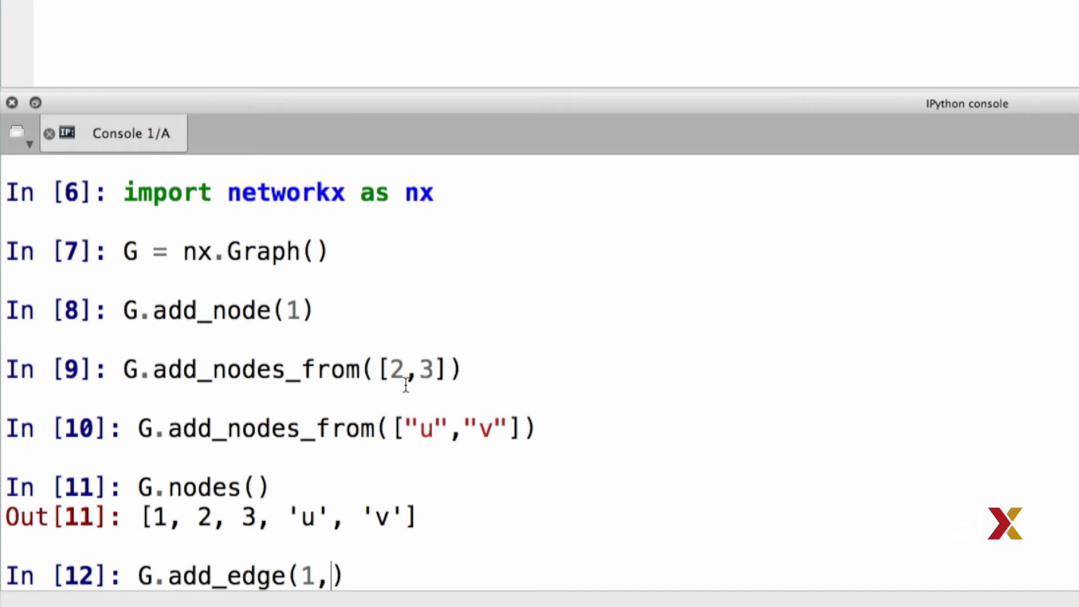
{"action": "type", "text": "2"}
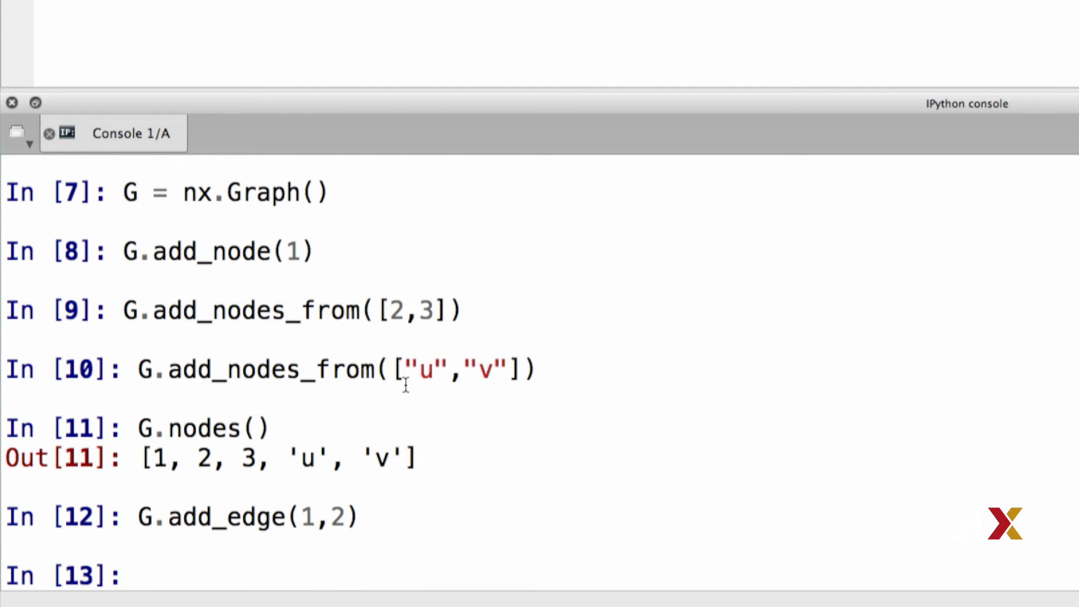
{"action": "type", "text": "G.add_edge(1,2)"}
{"action": "type", "text": "G.add_edge(\"u\",\"v\")"}
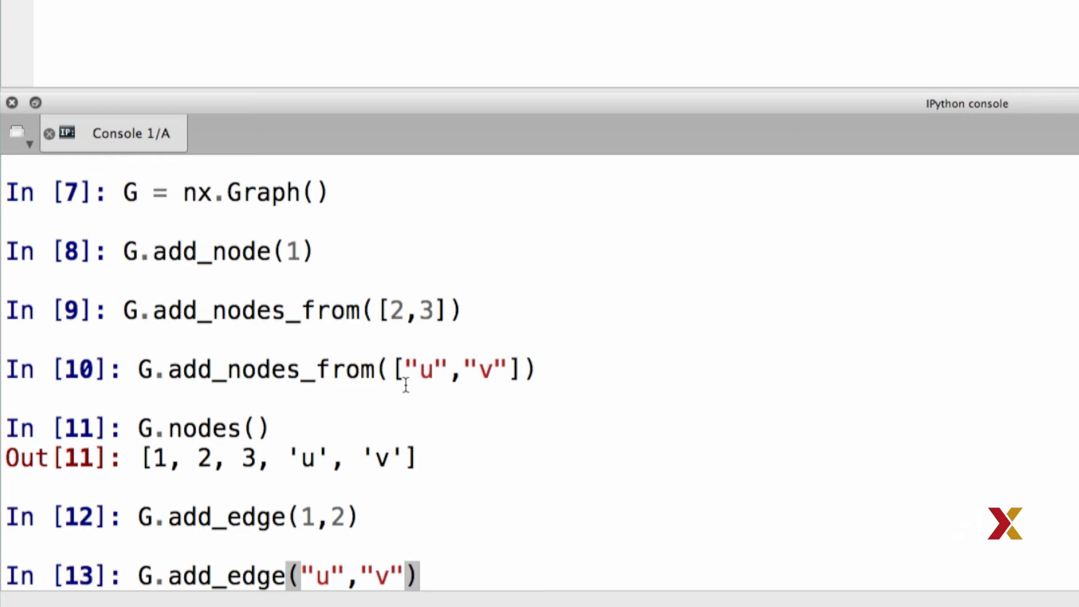
{"action": "key", "text": "Return"}
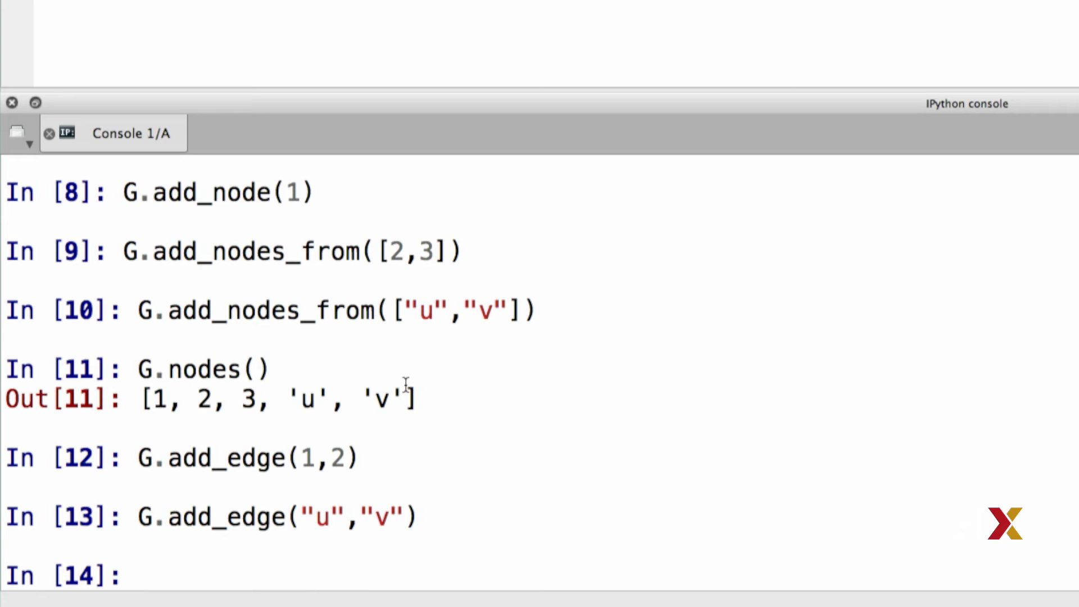
Add edges (1,3), (1,4), (1,5), (1,6) to G via G.add_edges_from
{"action": "type", "text": "G"}
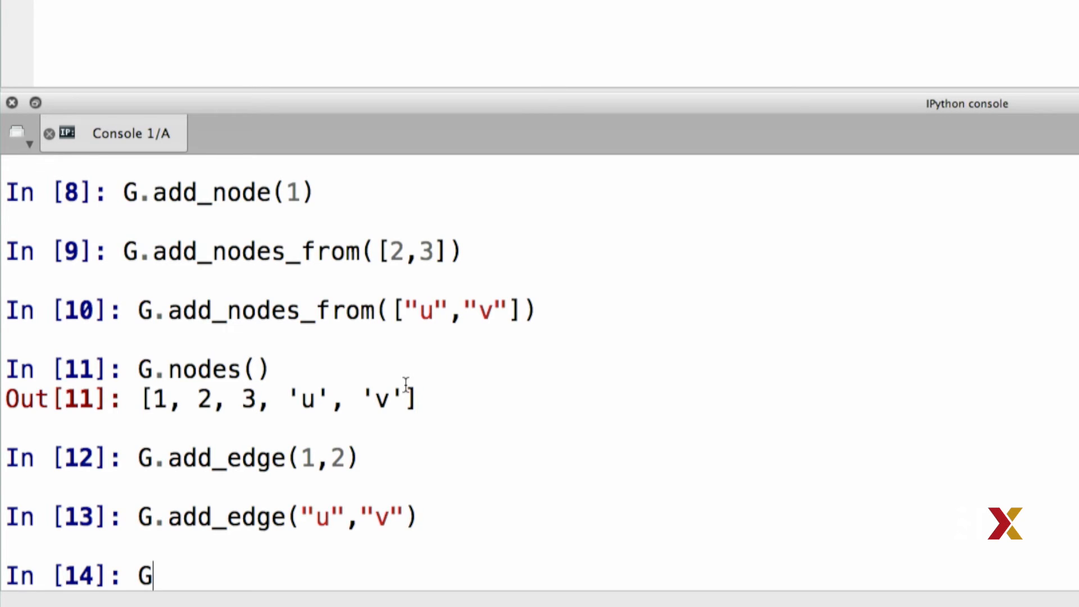
{"action": "type", "text": ".add_edges"}
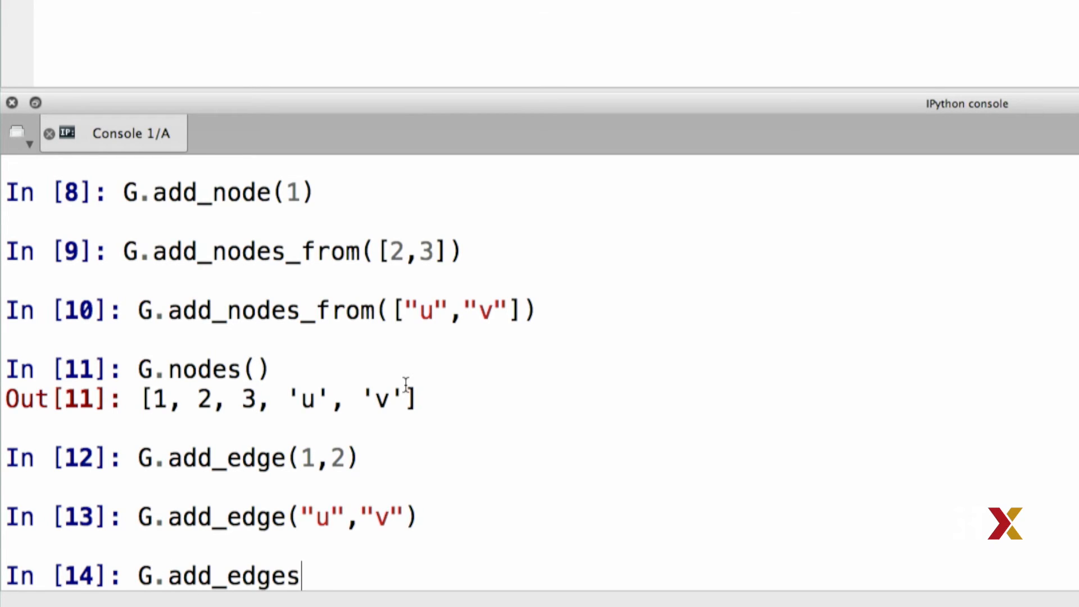
{"action": "type", "text": "_from("}
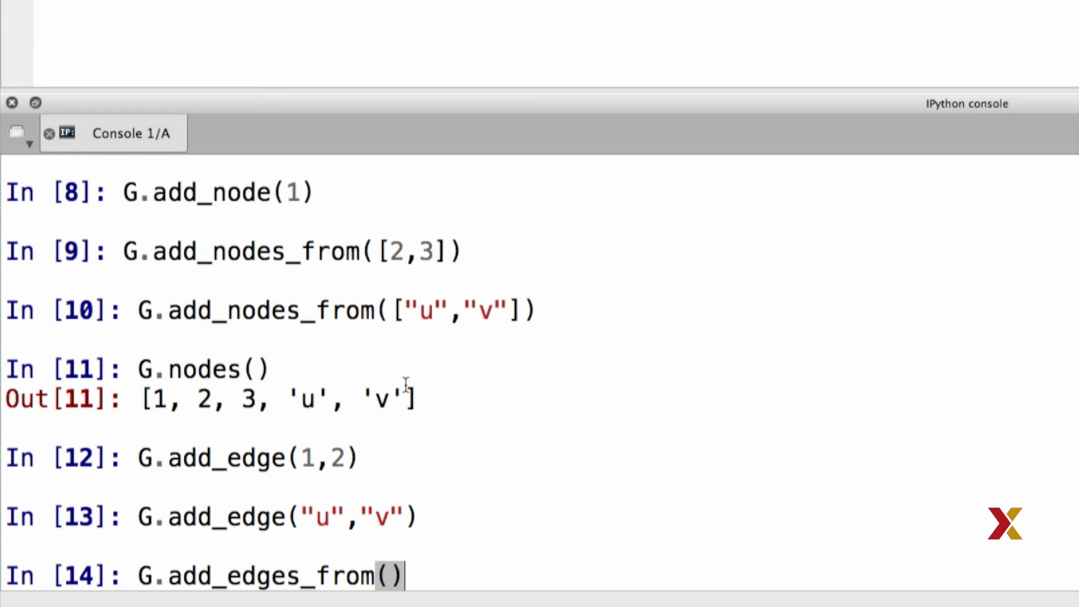
{"action": "type", "text": "[]"}
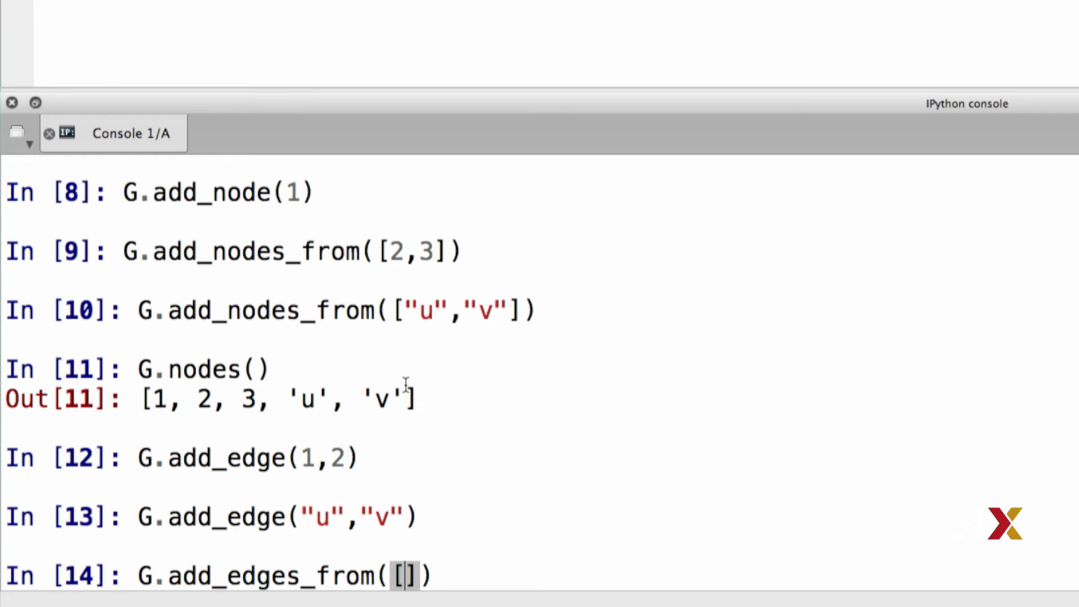
{"action": "type", "text": "(), (), (), ("}
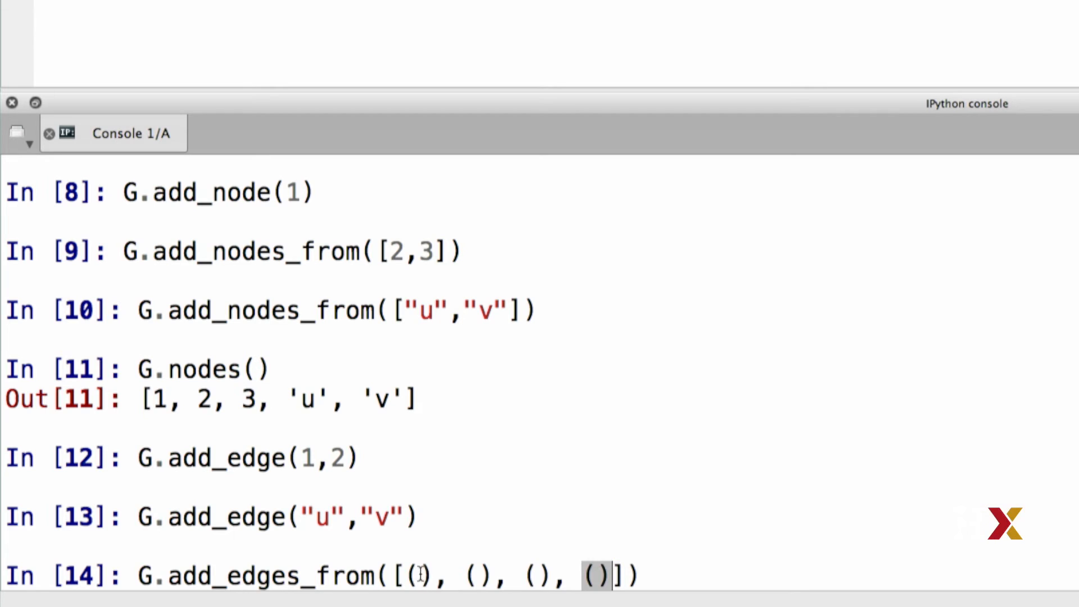
{"action": "type", "text": "1,3"}
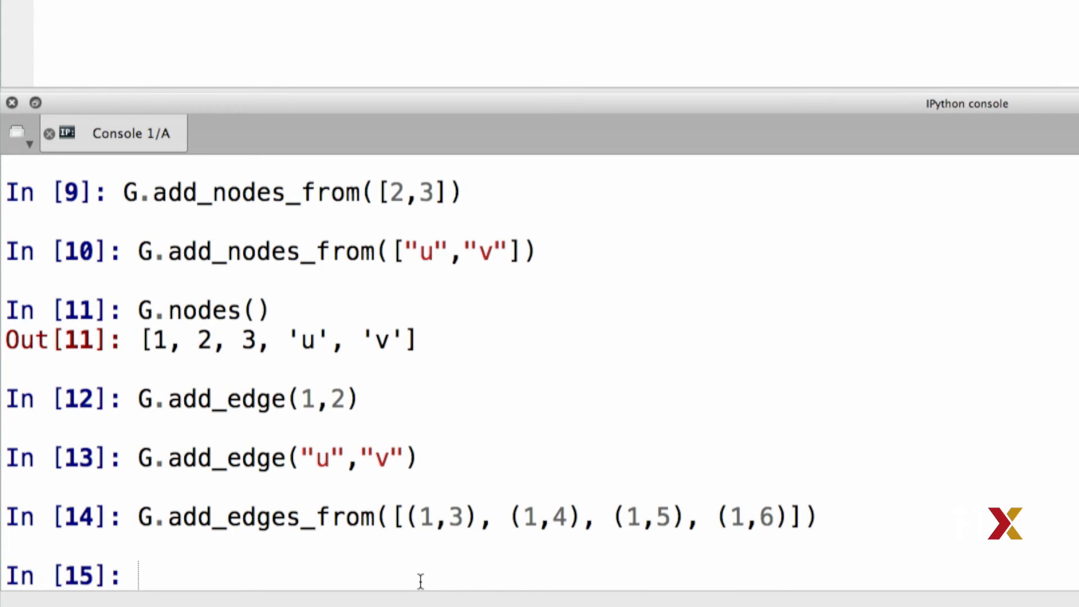
Add an edge from 'u' to new node 'w', then begin entering G.edges
{"action": "type", "text": "G"}
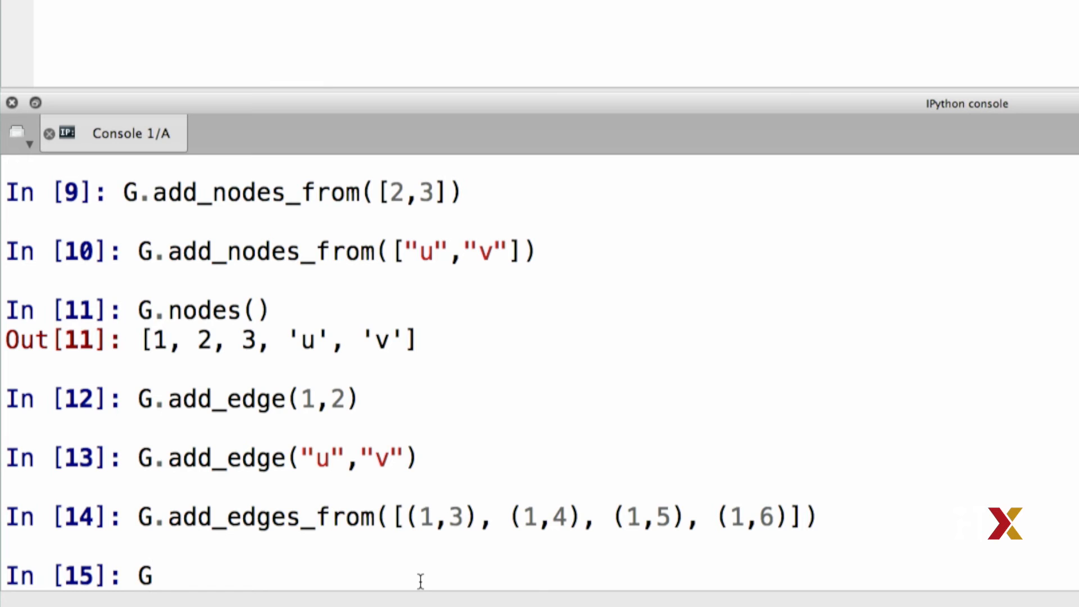
{"action": "type", "text": ".add_e"}
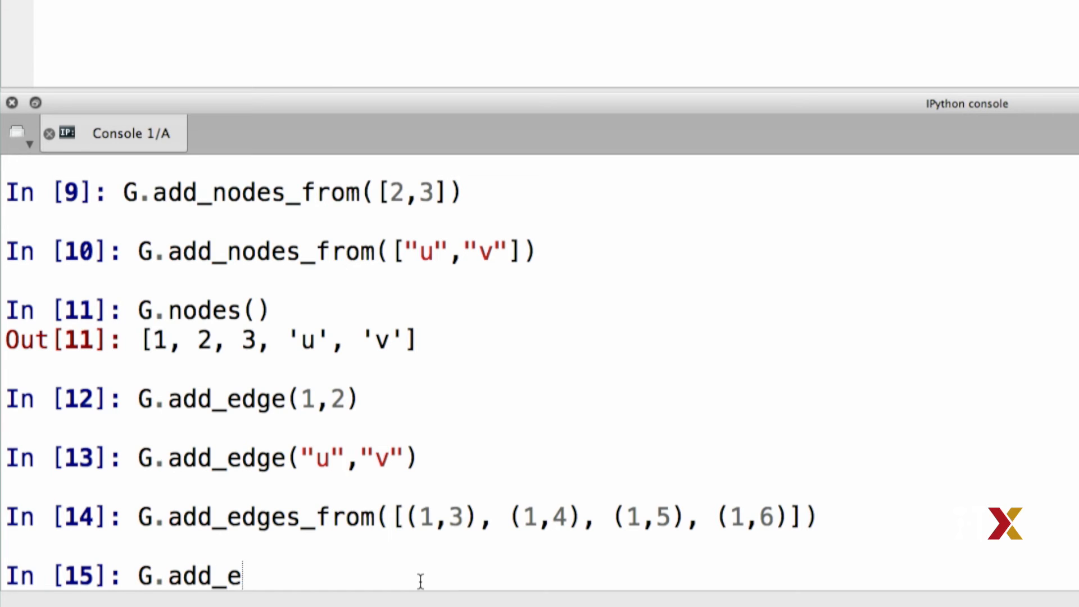
{"action": "type", "text": "dge("}
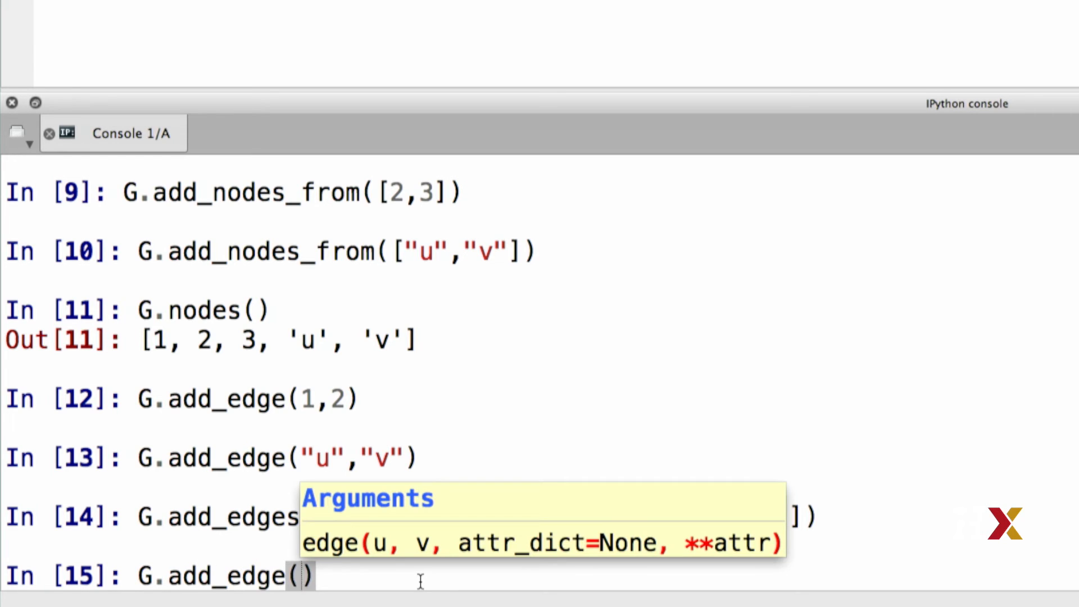
{"action": "type", "text": "\"u\", \"w"}
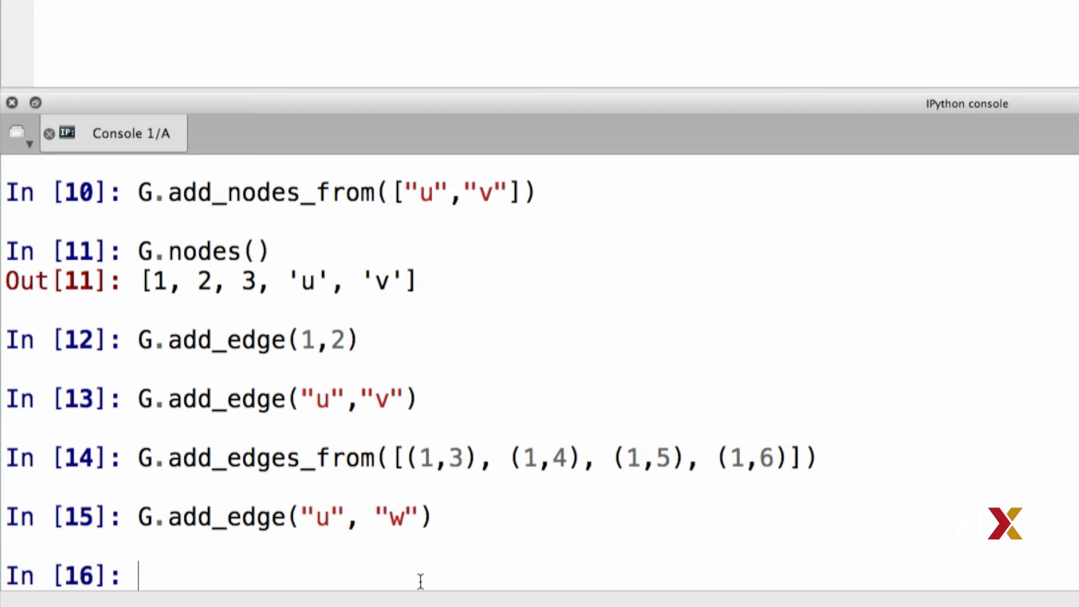
{"action": "type", "text": "G.edges"}
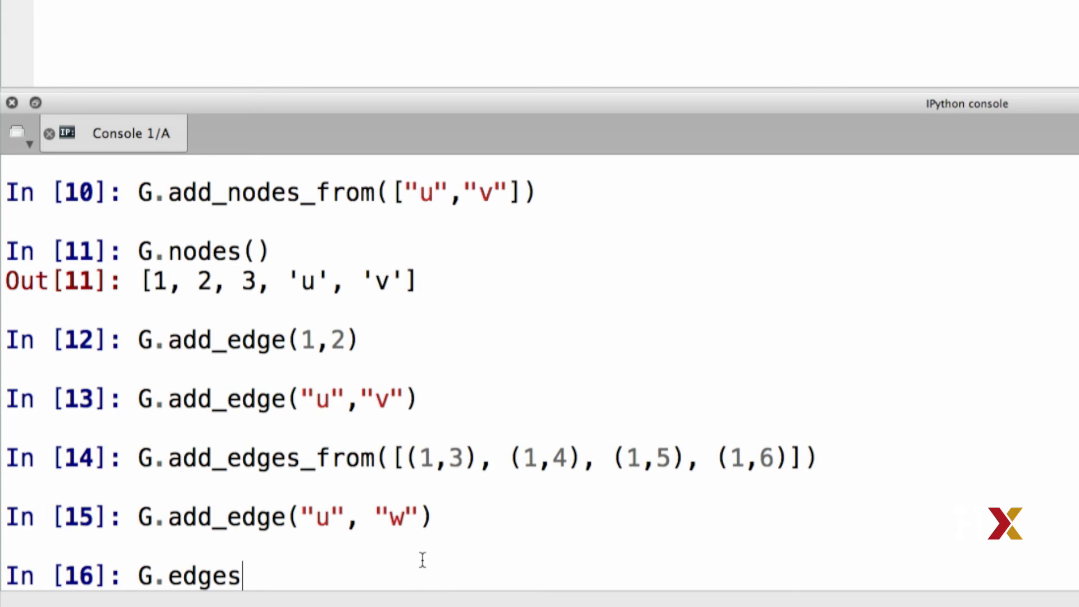